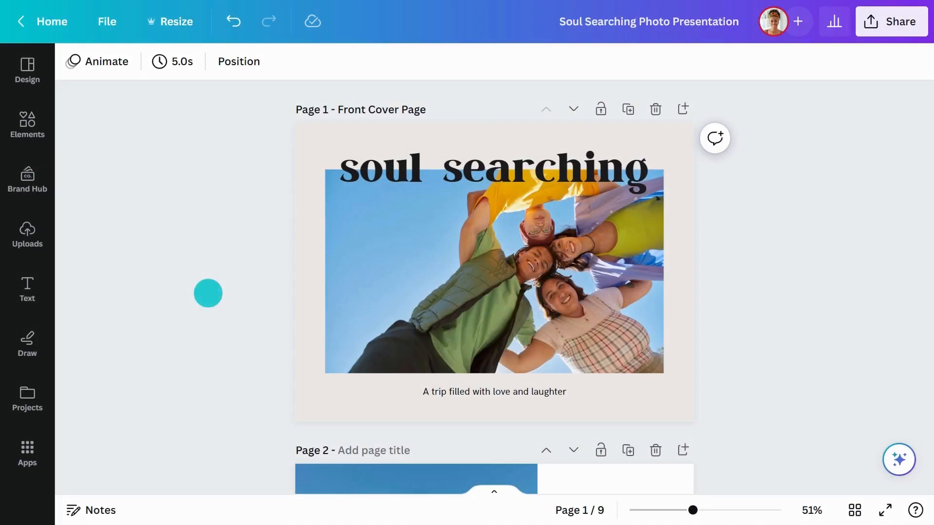
Step: Scroll to page 2 and select the photo of the two friends holding pinwheels
scroll(down, 3)
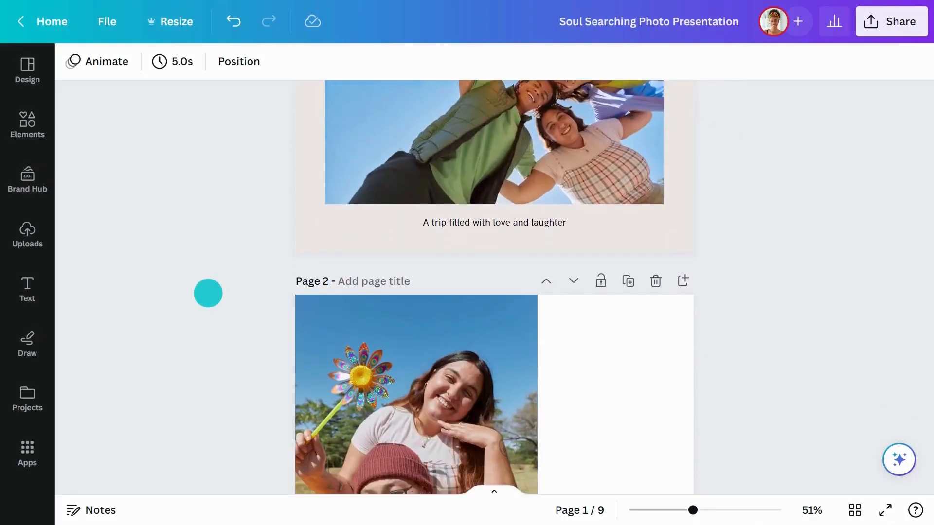
scroll(down, 3)
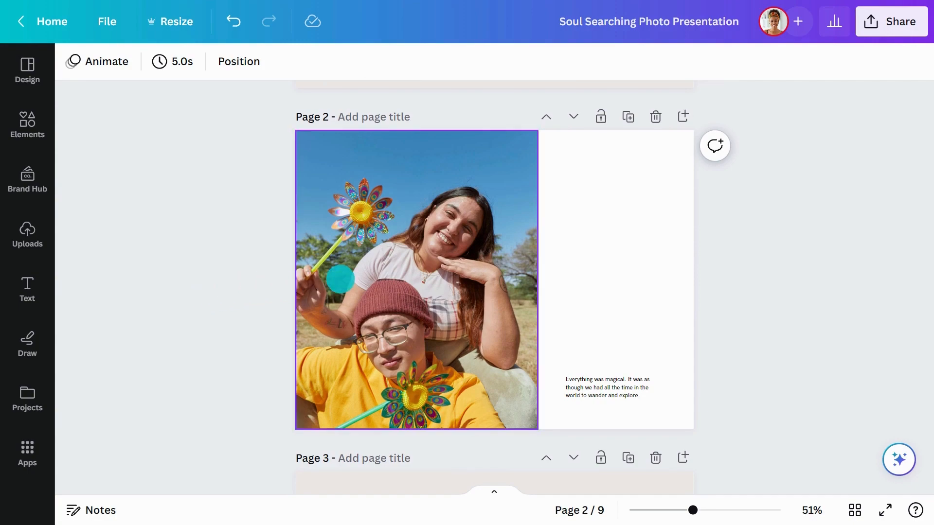
click(416, 279)
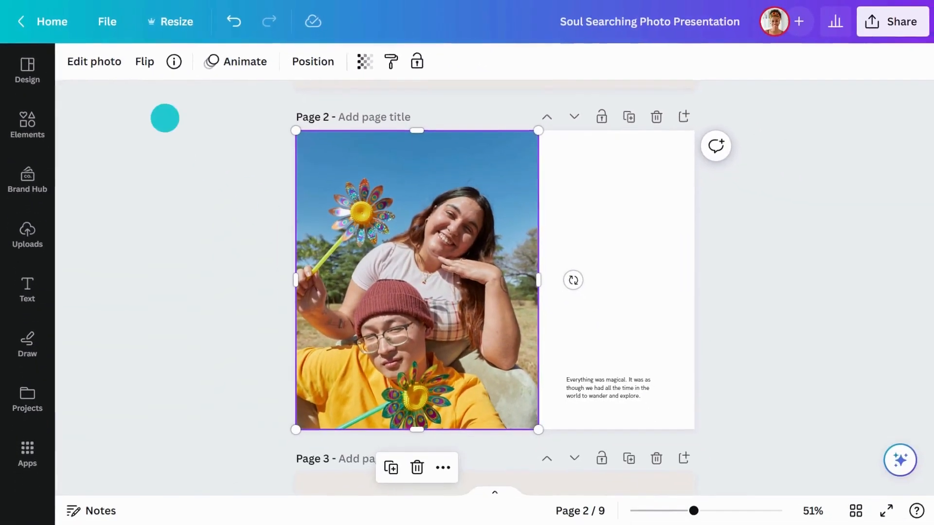
Step: Apply the warm Latte filter to the friends photo from the full Filters list
click(93, 61)
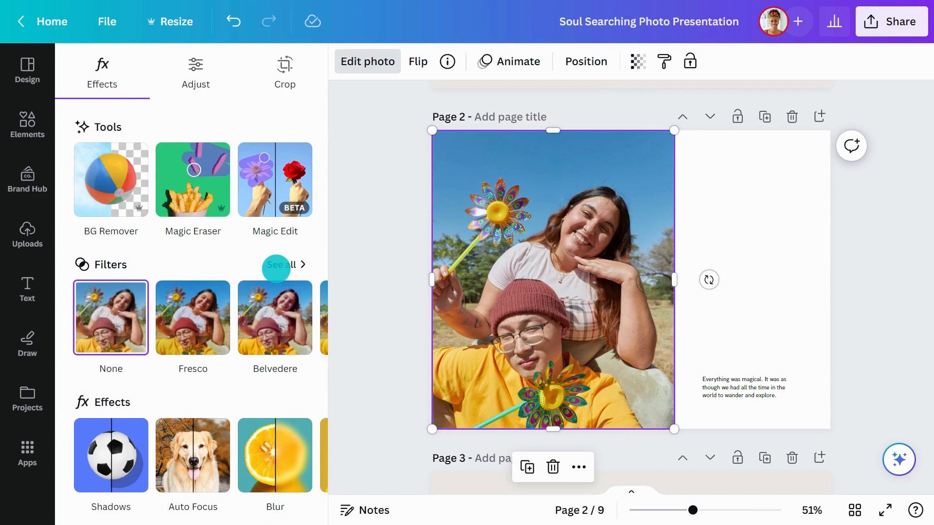
click(280, 264)
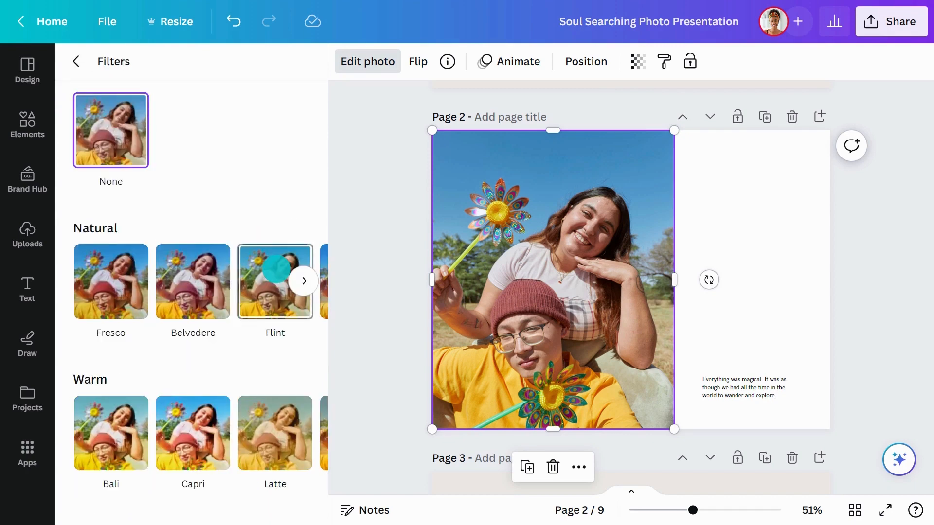
scroll(down, 3)
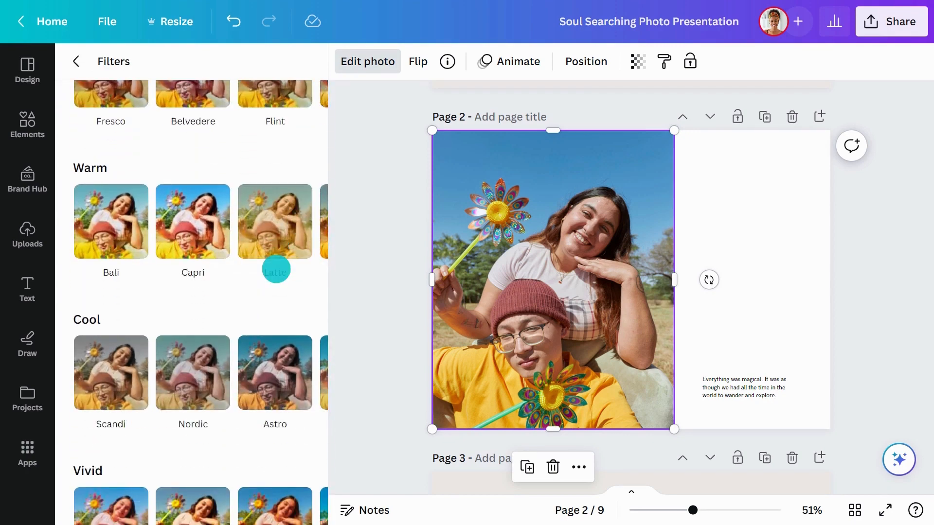
click(111, 373)
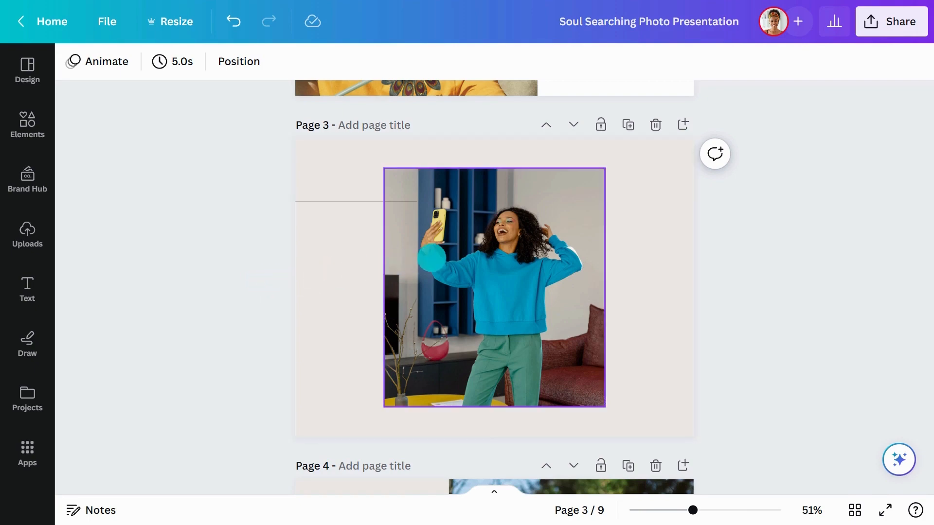
Step: Apply the Pomelo duotone effect to the page 3 selfie photo
click(493, 286)
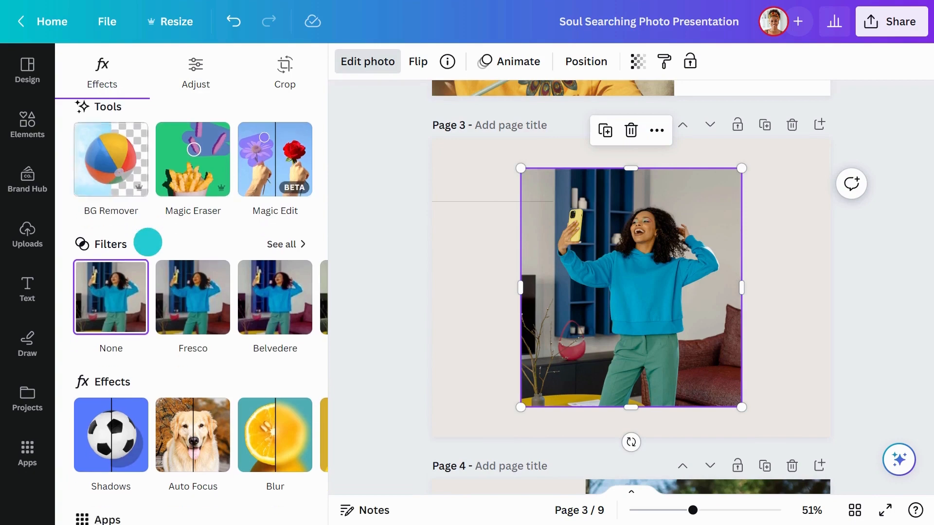
scroll(down, 3)
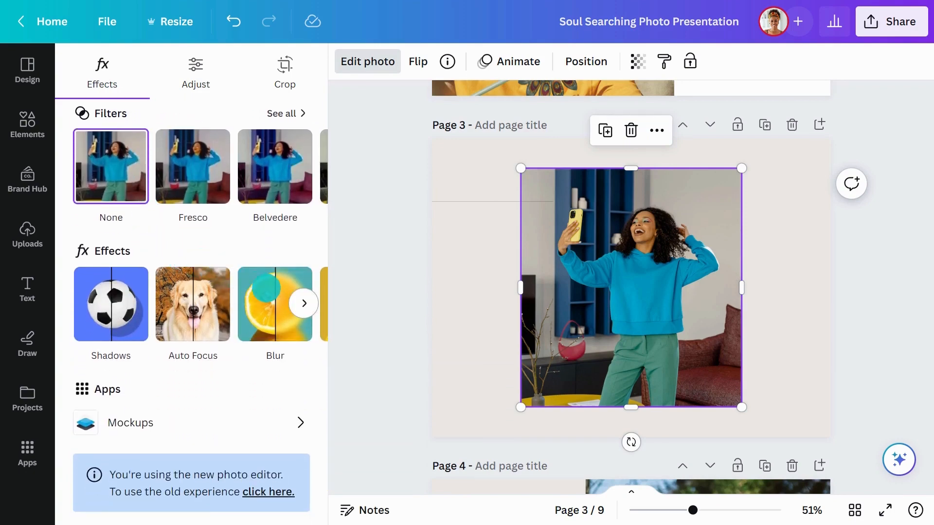
click(303, 302)
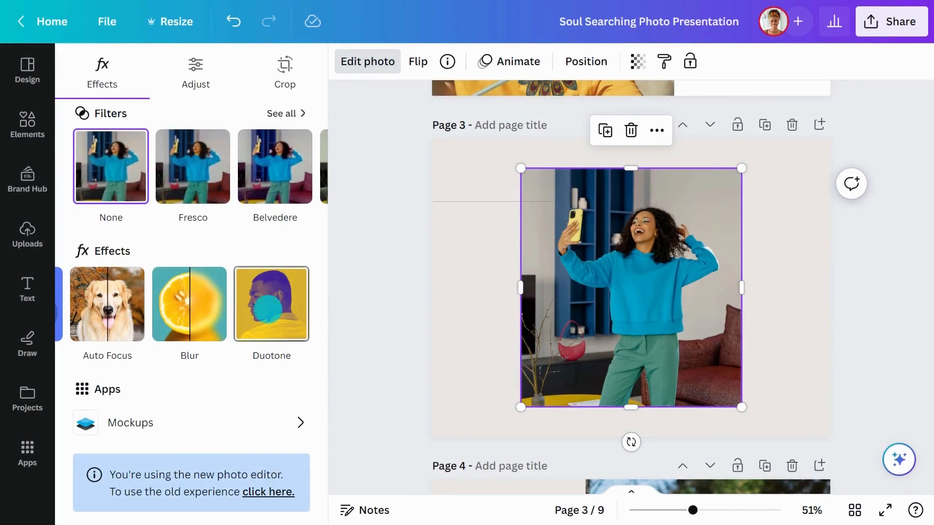
click(271, 306)
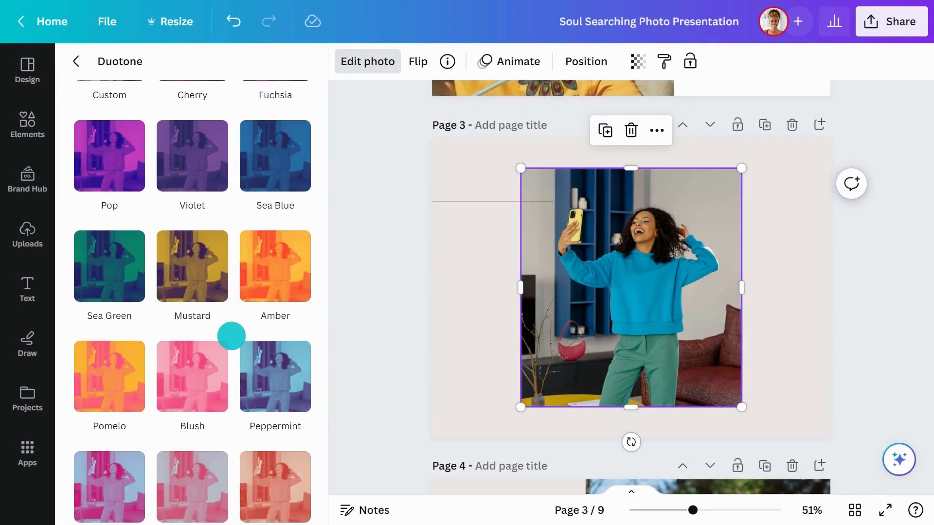
scroll(down, 3)
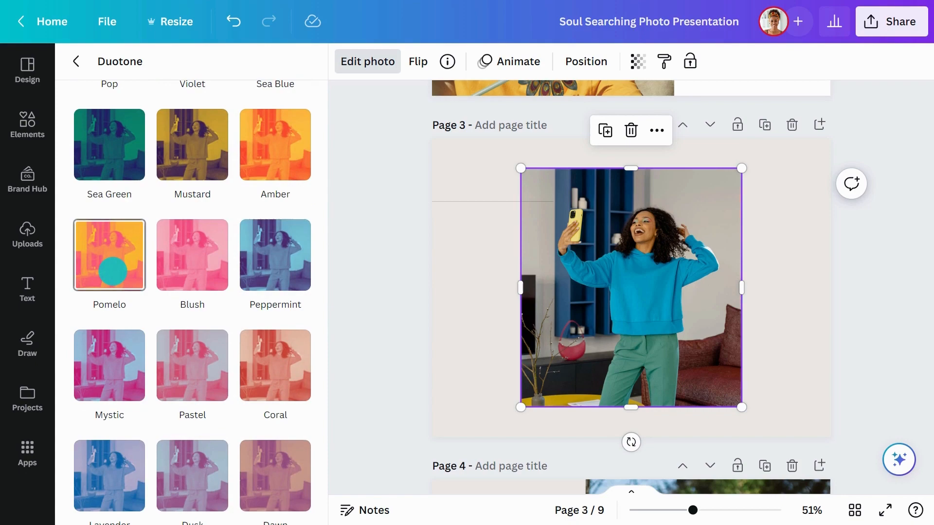
click(109, 255)
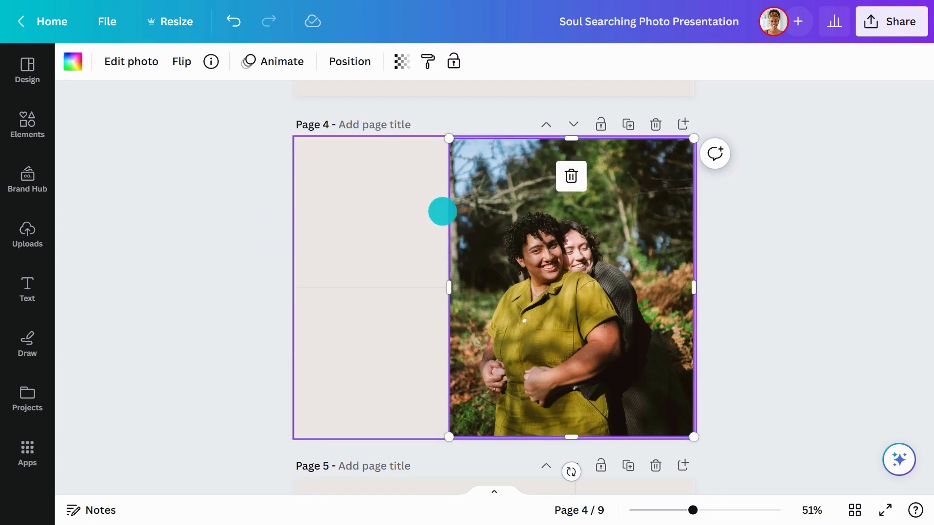
Step: Add Auto Focus to the couple photo with blur intensity 55 and a tuned focus position
click(130, 61)
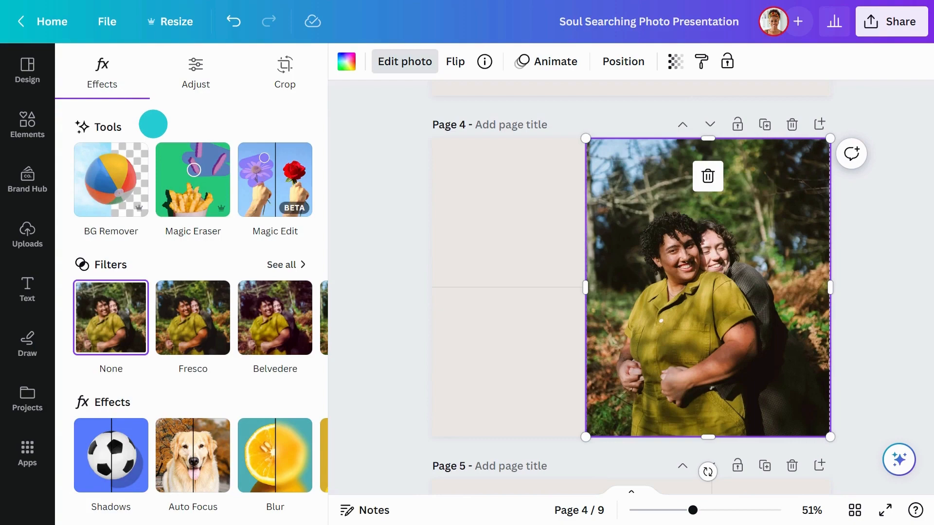
scroll(down, 3)
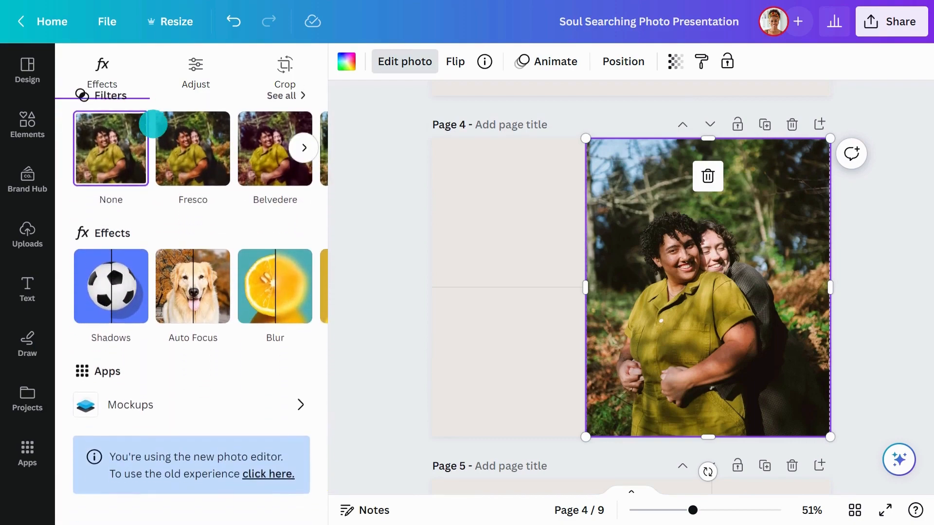
mouse_move(192, 286)
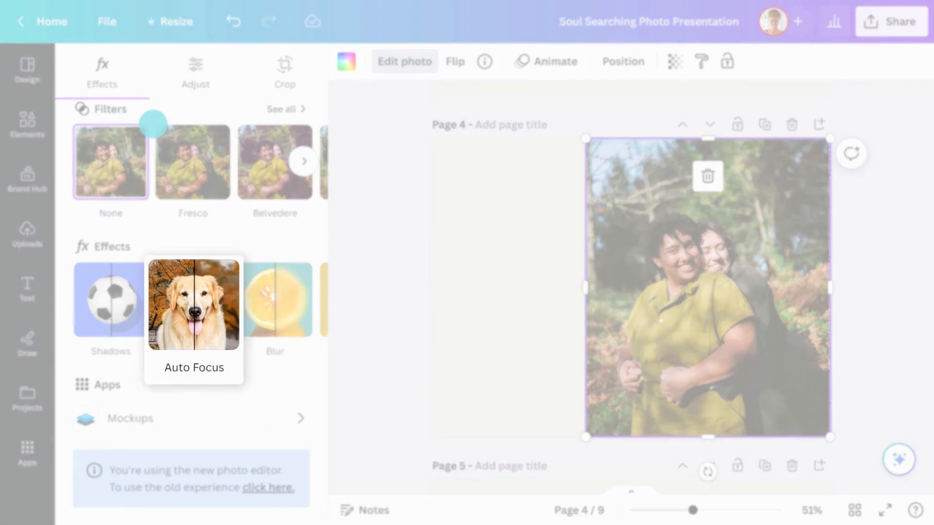
click(193, 304)
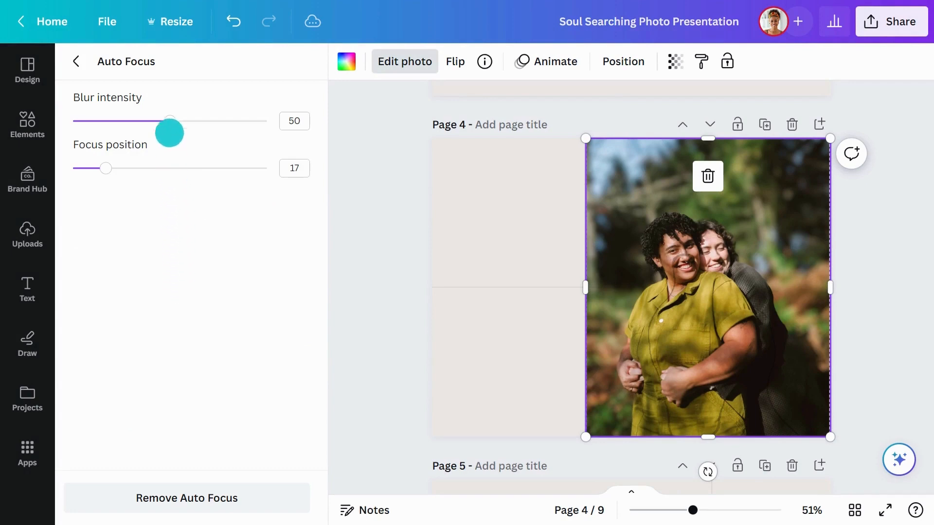
drag(170, 120, 179, 121)
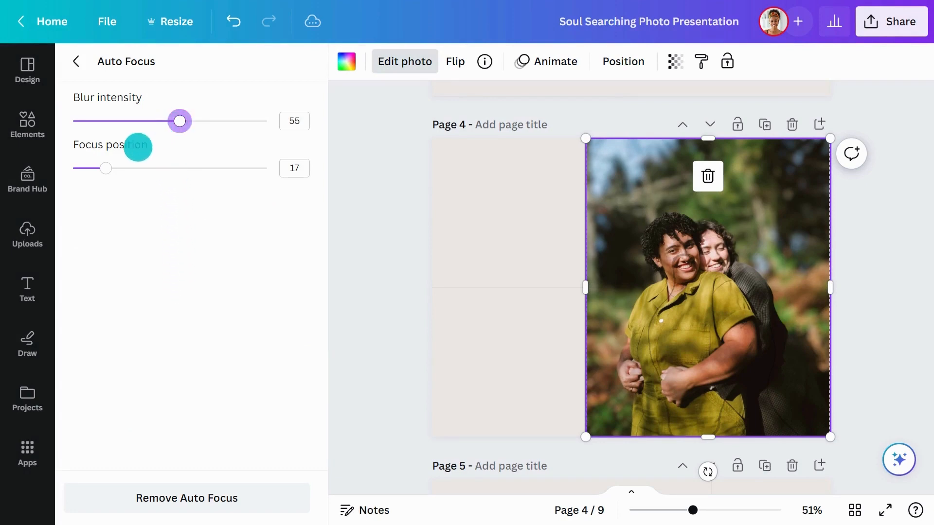
drag(106, 169, 111, 166)
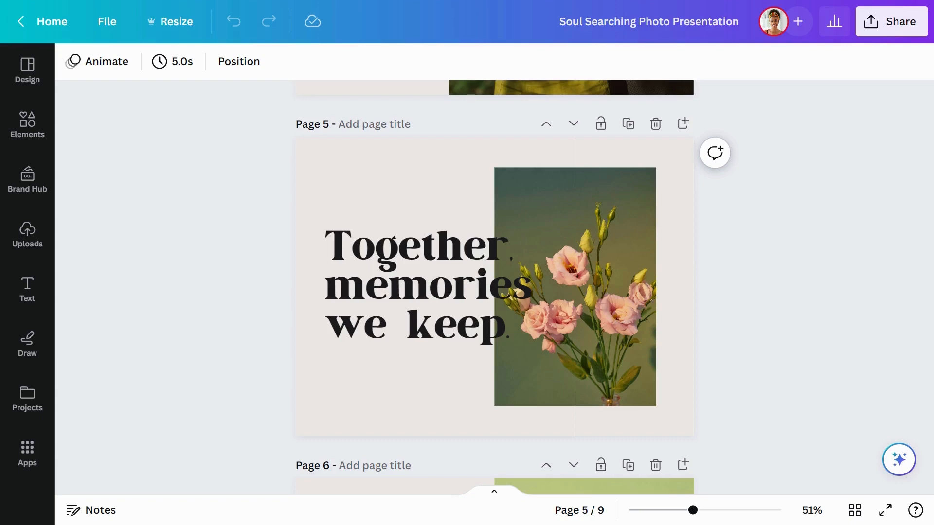
Step: Give the page 5 flower photo a light Blur effect at intensity about 29
click(417, 286)
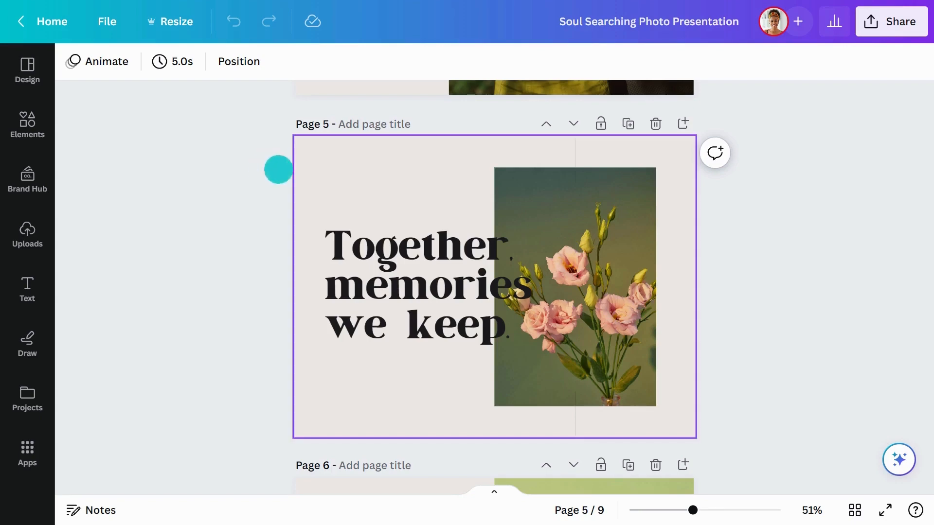
click(574, 292)
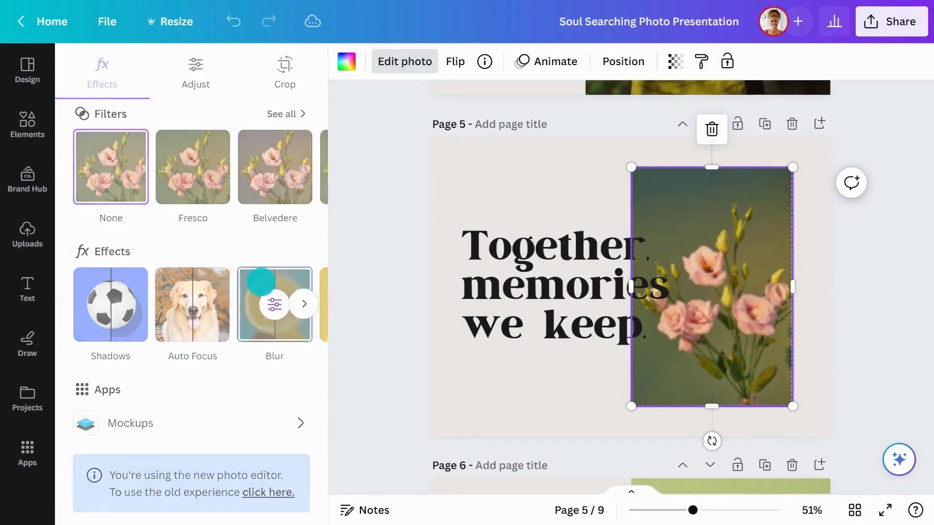
click(275, 305)
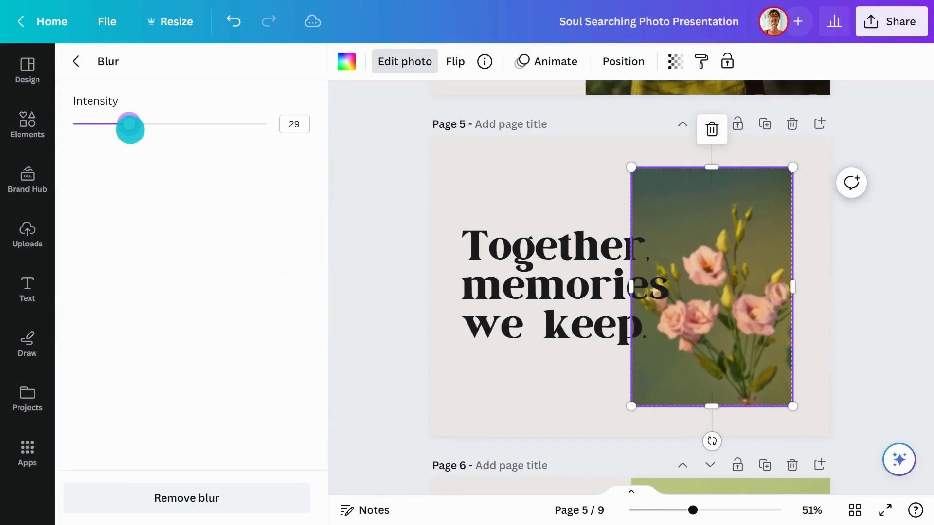
drag(129, 129, 151, 123)
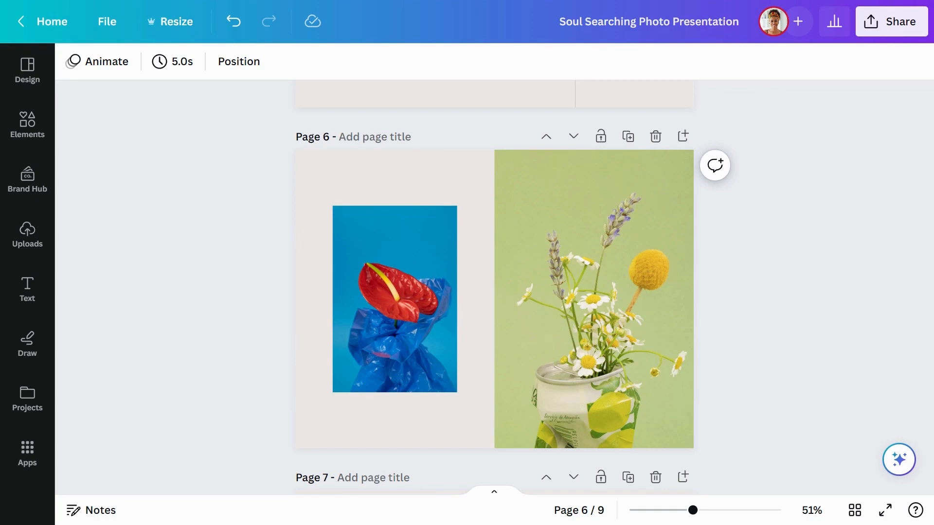
Step: Apply a Drop shadow to both the anthurium photo and the flower photo on page 6
click(394, 297)
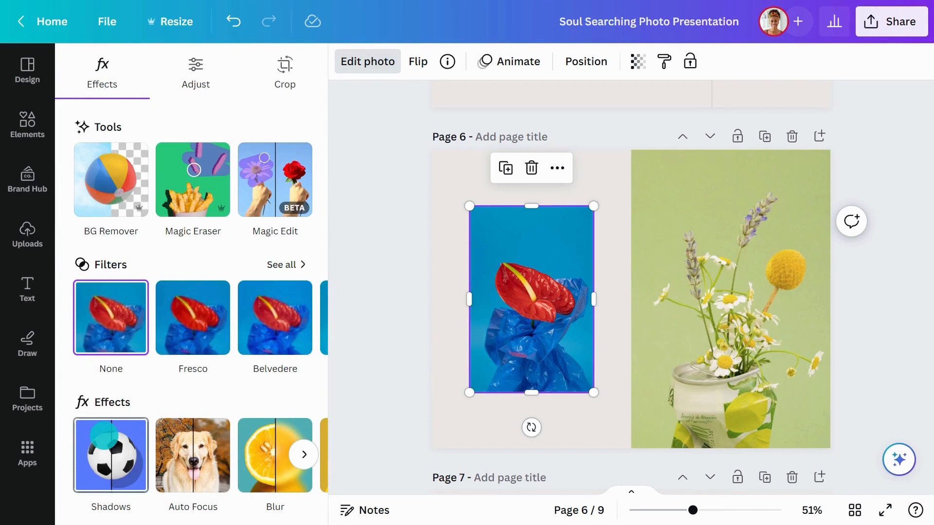
click(110, 455)
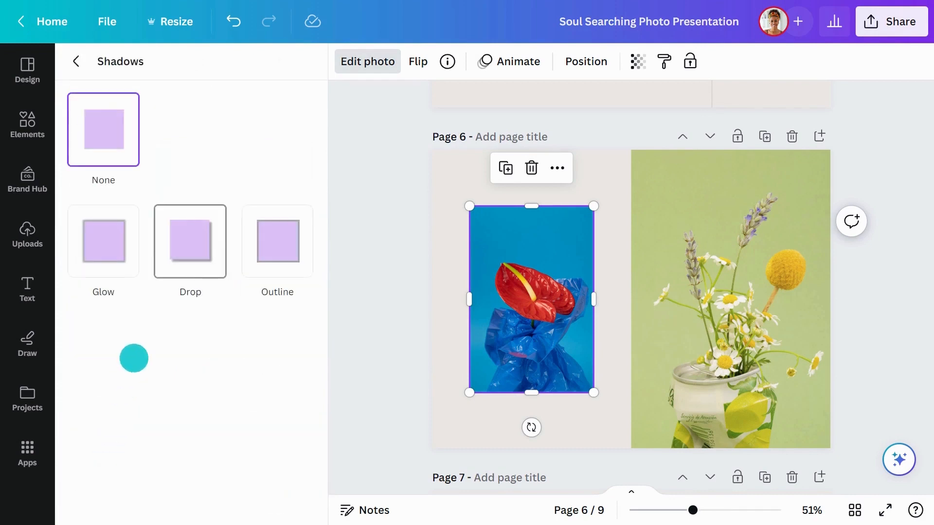
click(190, 241)
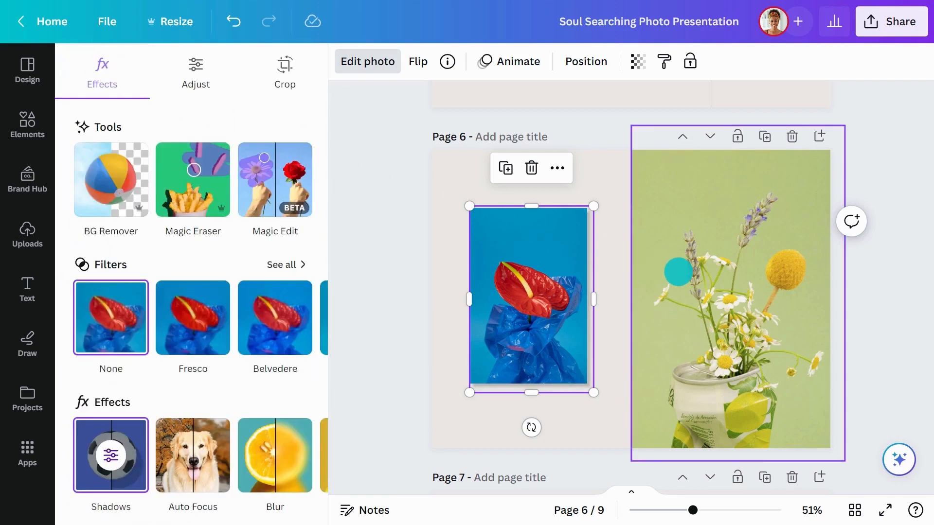
click(732, 297)
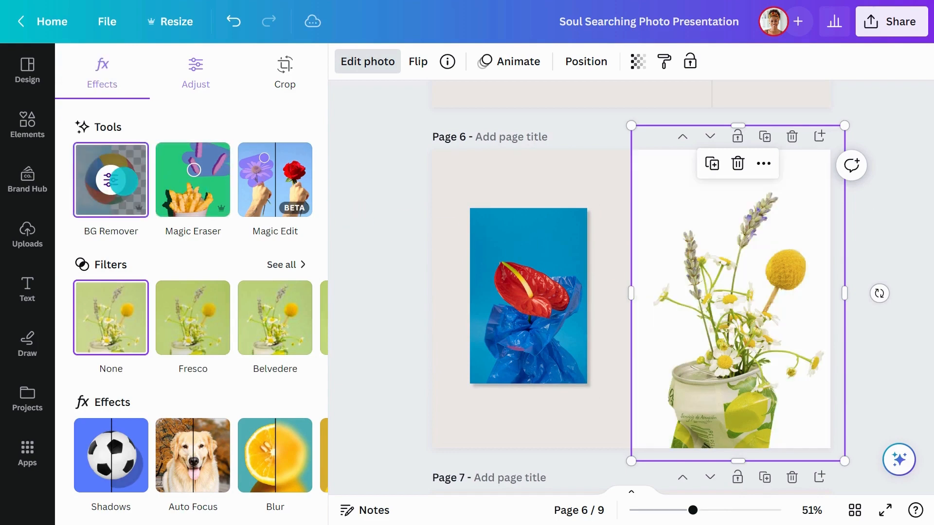
click(110, 456)
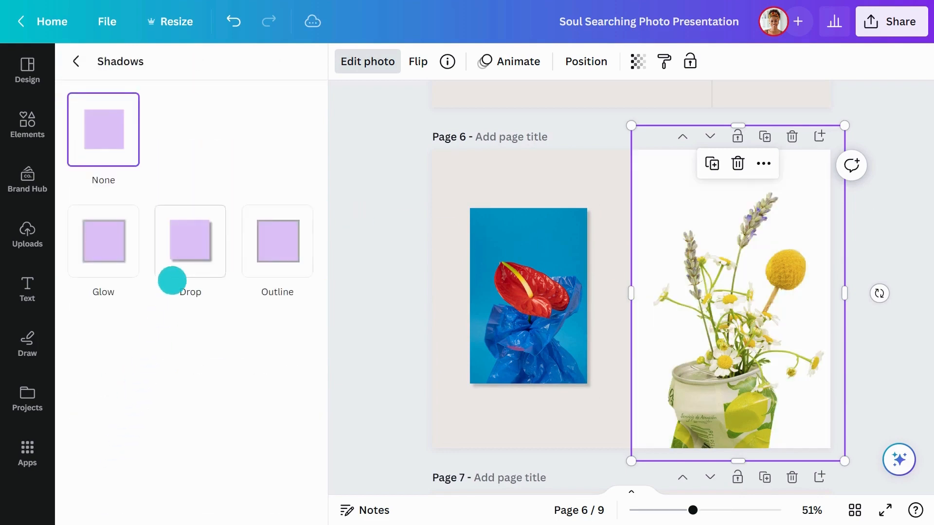
click(190, 242)
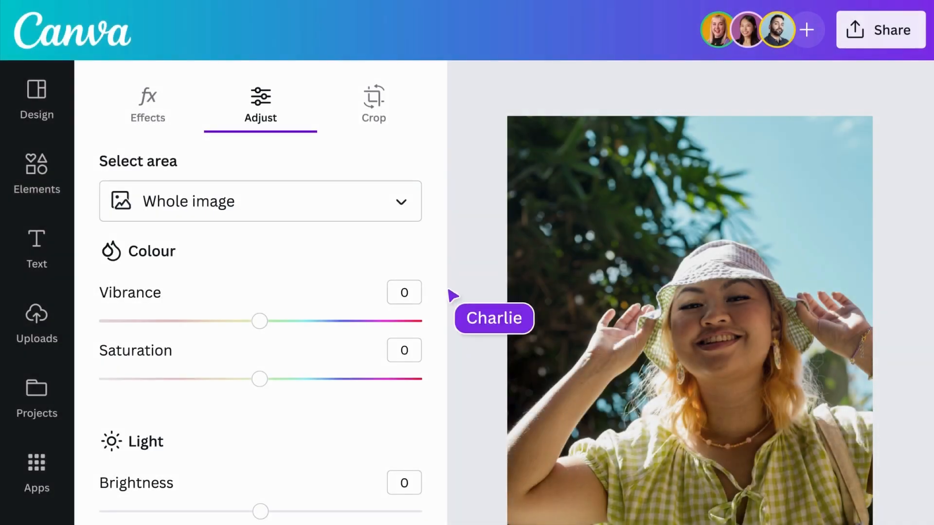
Step: Navigate the deck to reach page 7 with the bucket-hat portrait
click(261, 202)
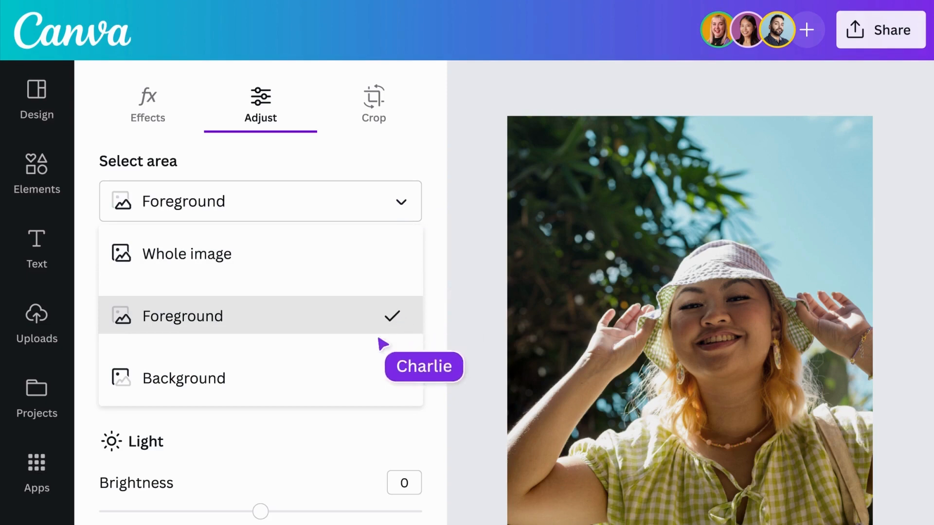
click(183, 315)
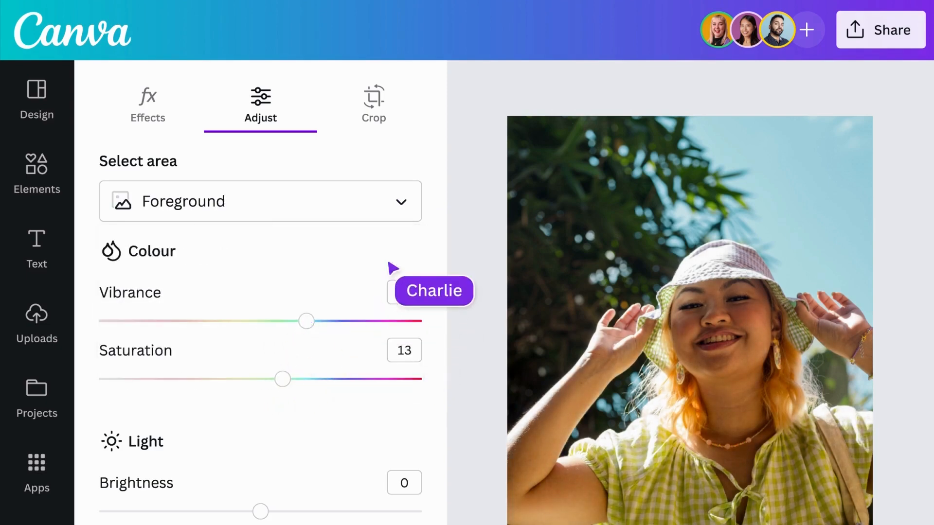
click(260, 200)
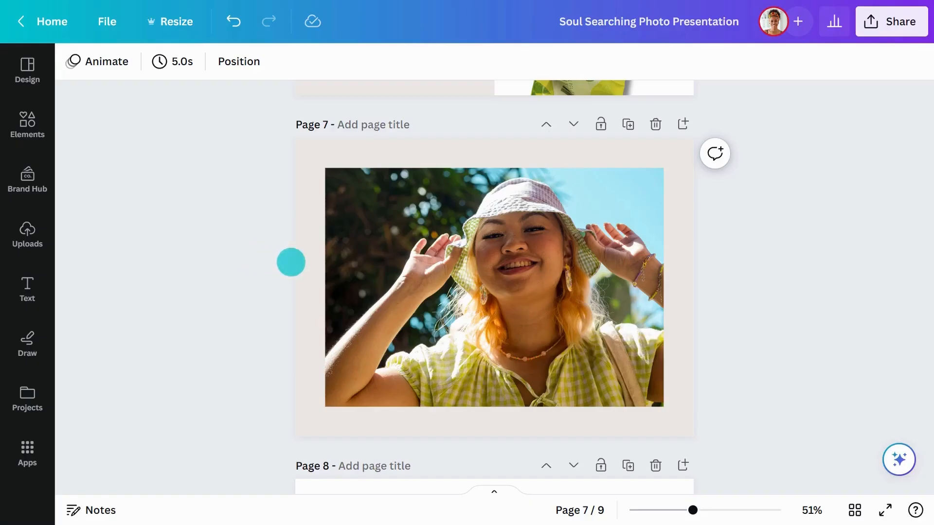
Step: Adjust the bucket-hat portrait's temperature and tint and apply Auto-adjust corrections
click(494, 288)
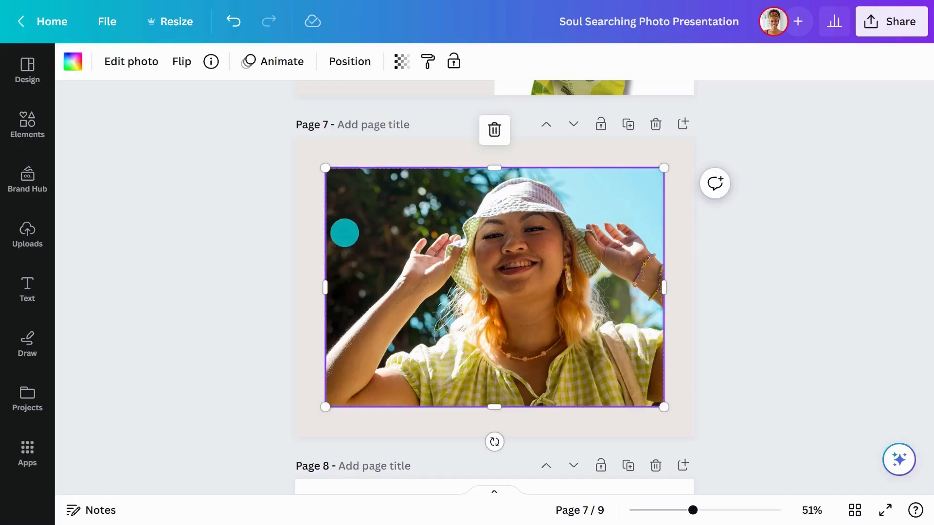
click(130, 61)
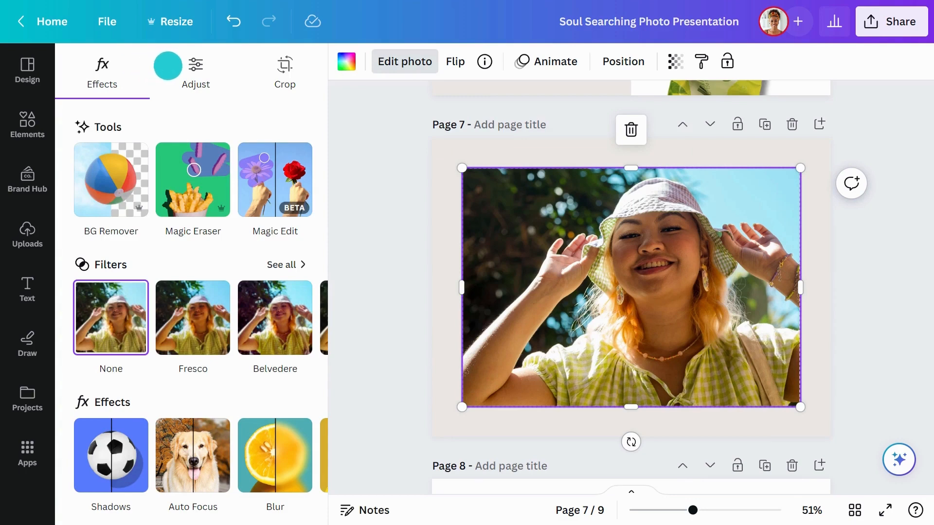
click(195, 71)
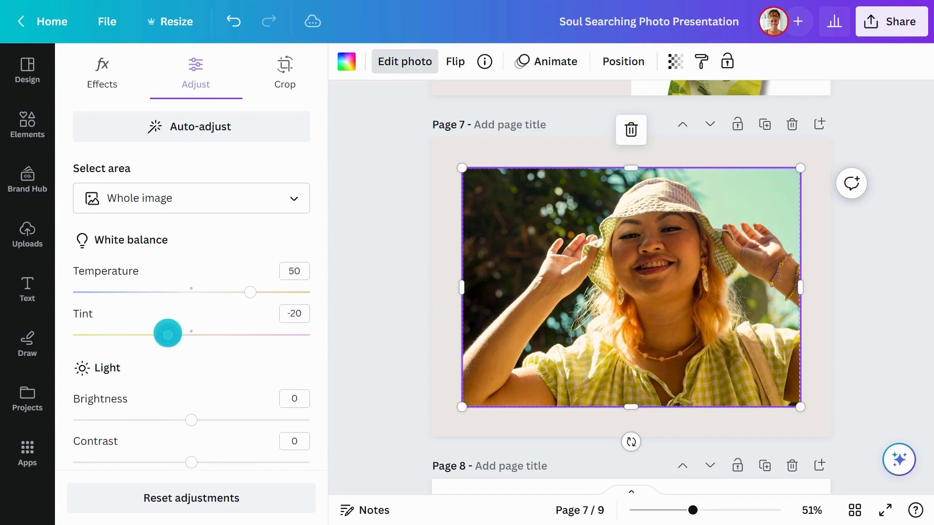
scroll(down, 3)
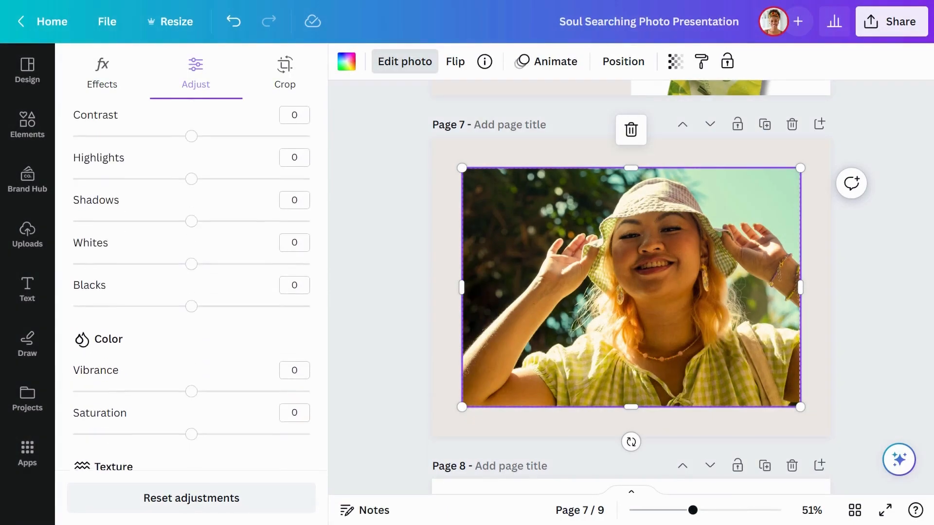
scroll(up, 3)
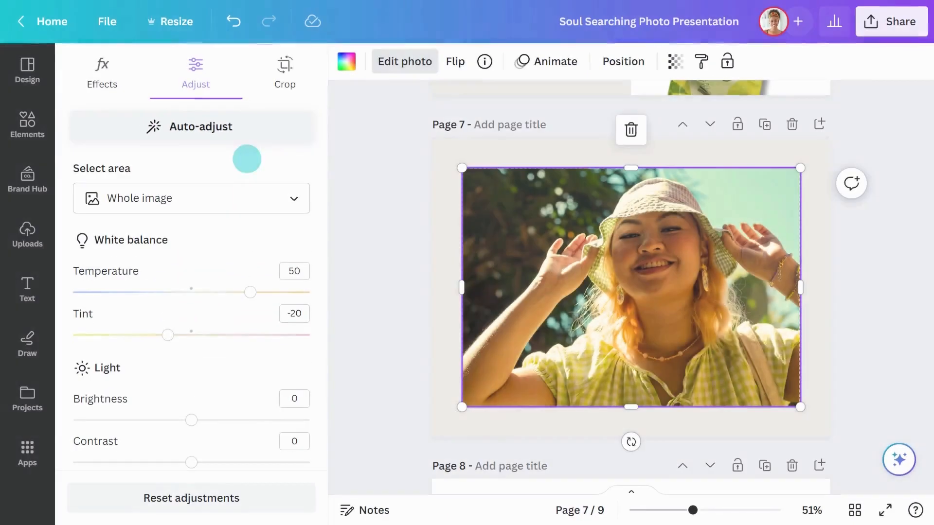
click(190, 127)
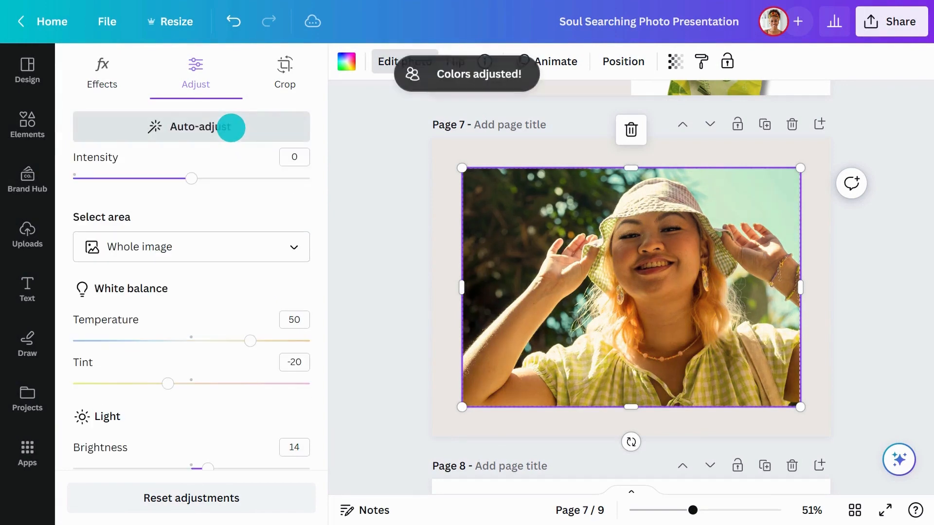
Step: Scroll to page 8 and start editing the group photo
scroll(down, 3)
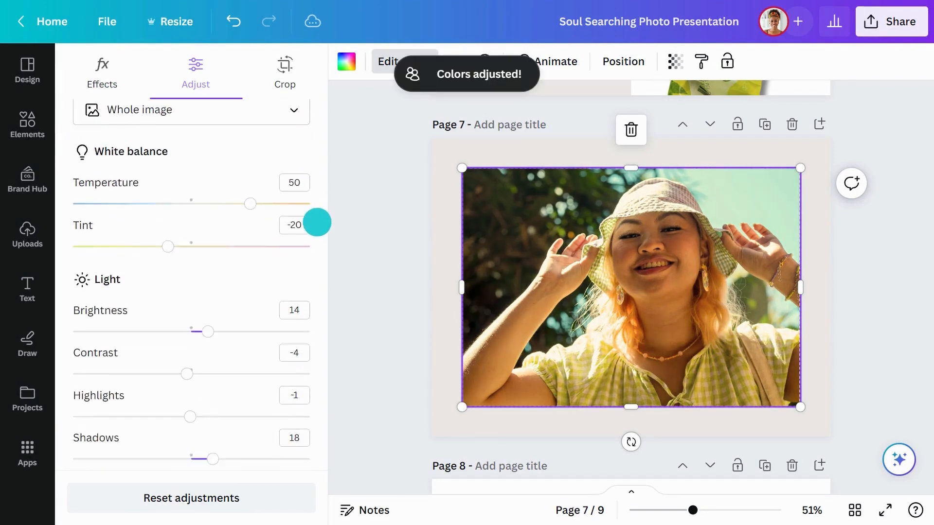
scroll(down, 3)
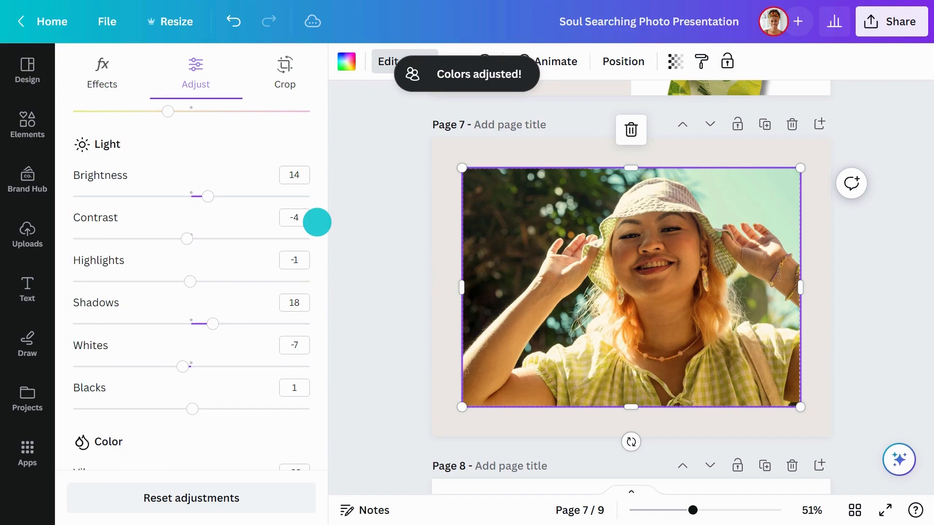
scroll(down, 3)
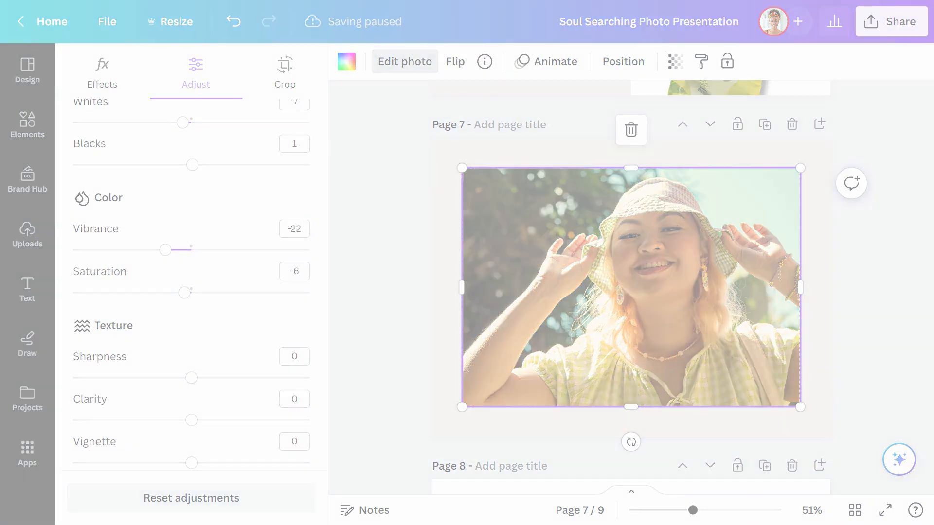
click(102, 71)
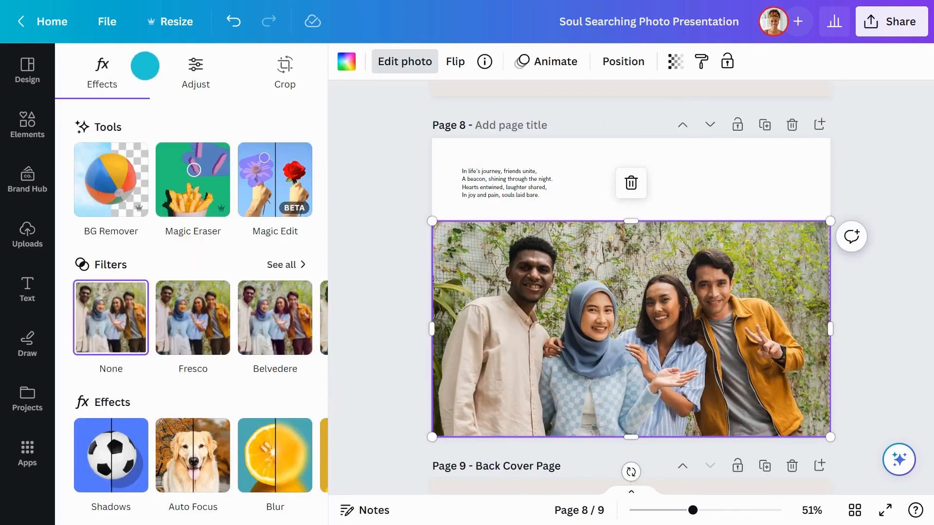
Step: Limit the group photo's adjustments to the Background area
click(195, 71)
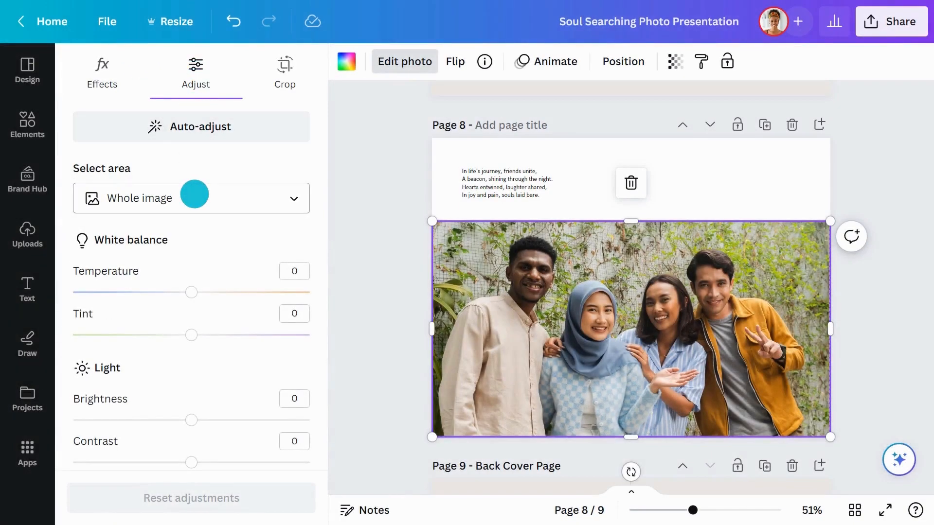
click(191, 198)
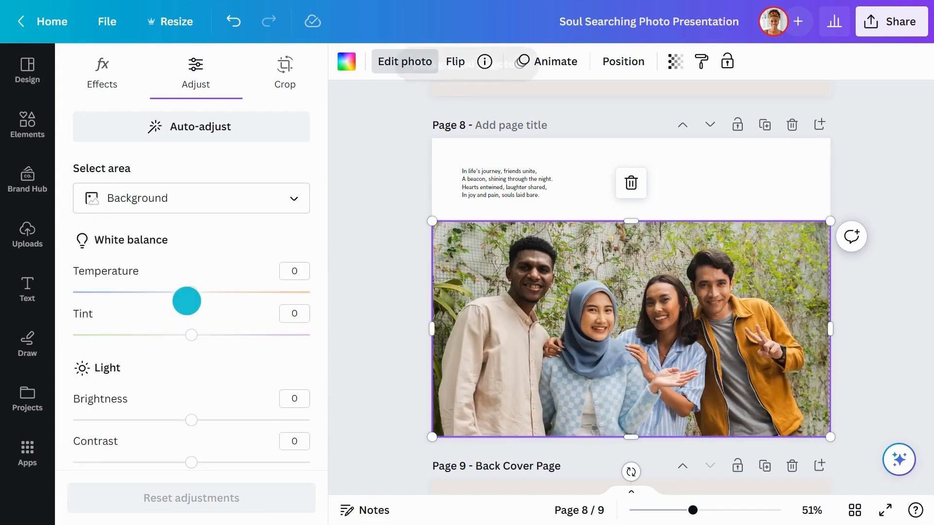